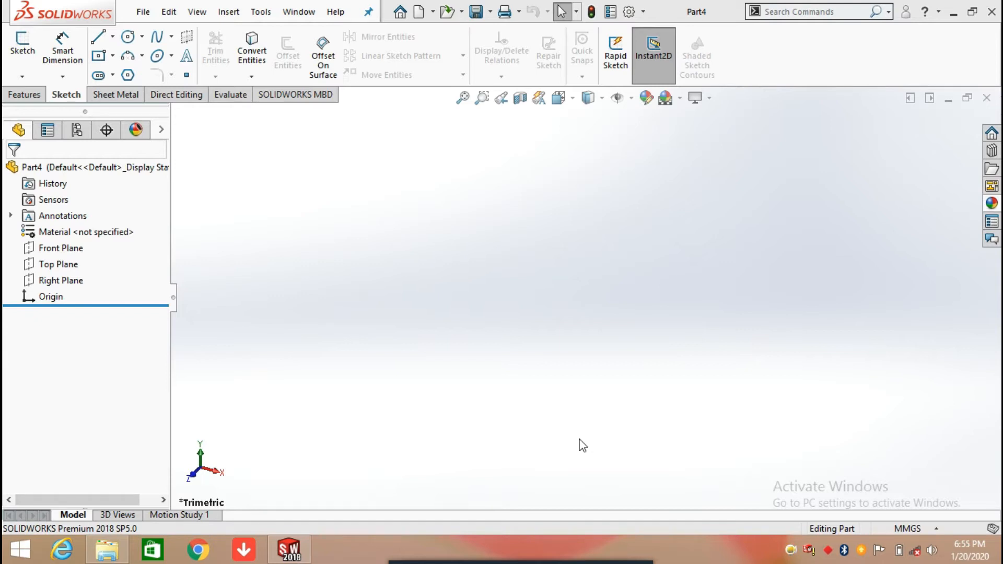
pyautogui.moveTo(137, 280)
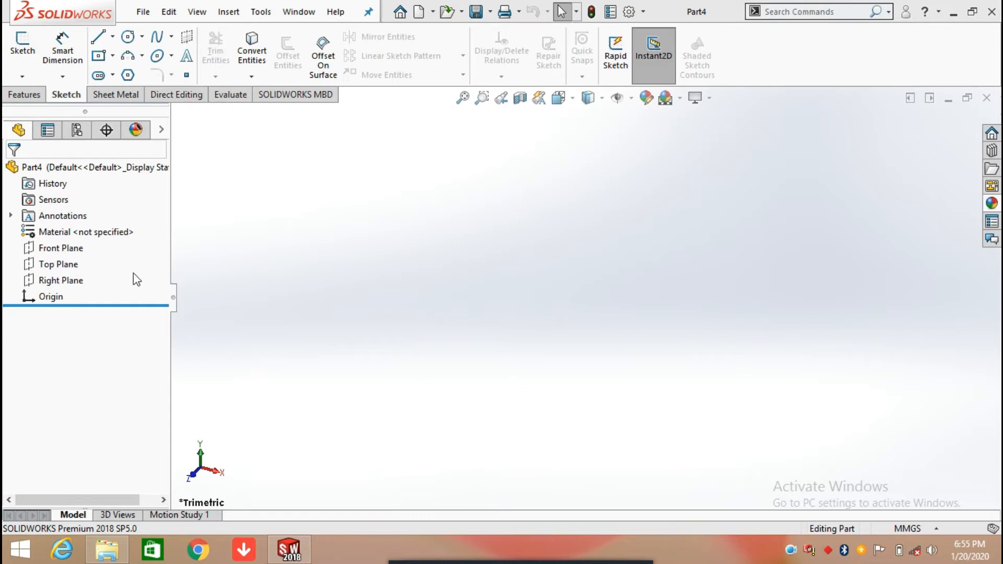
# Select the Front Plane and view it Normal To, face-on
pyautogui.click(61, 249)
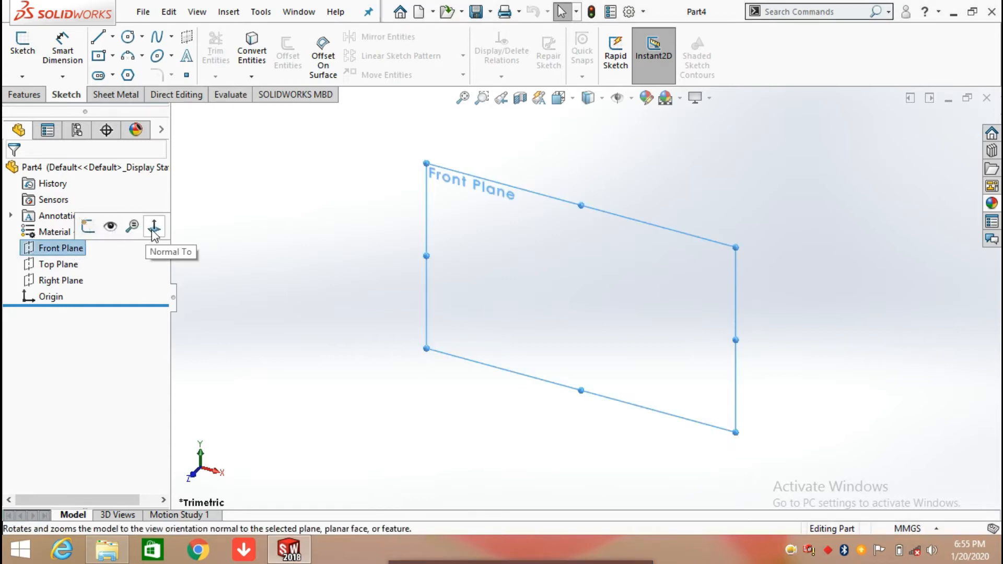
pyautogui.click(153, 226)
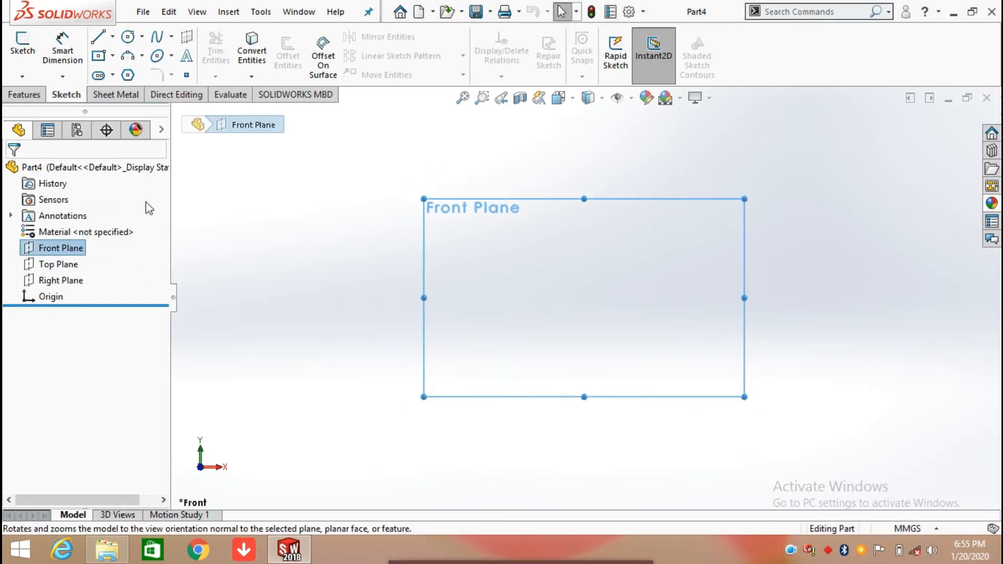
# Draw a horizontal Centerpoint Straight Slot from the origin and begin dimensioning its length
pyautogui.click(113, 74)
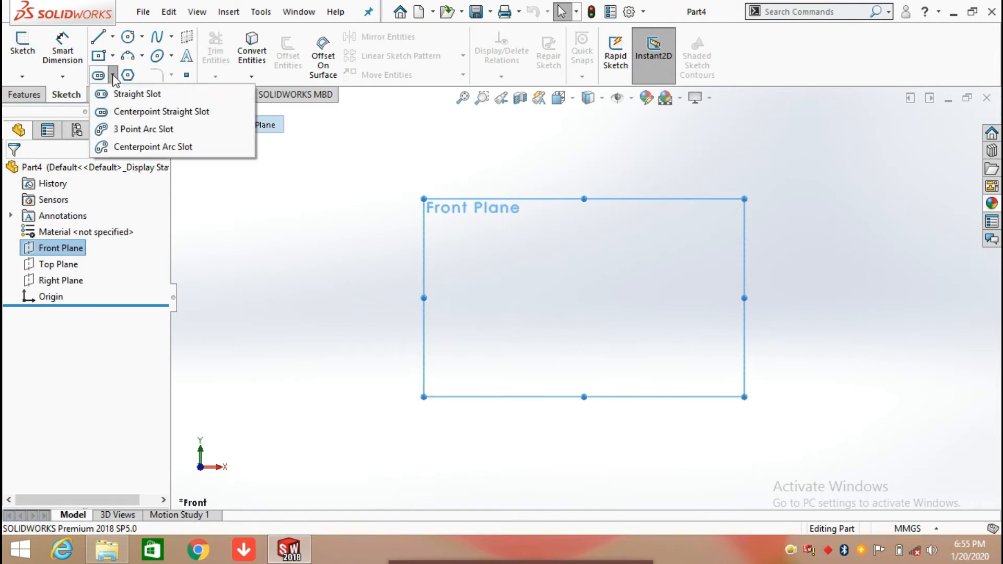
pyautogui.click(136, 94)
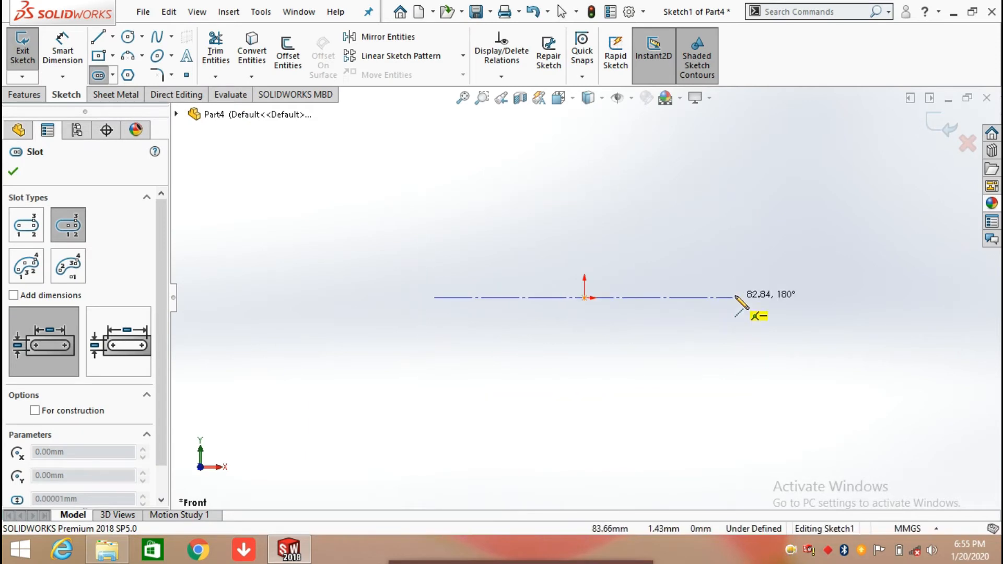
pyautogui.click(754, 266)
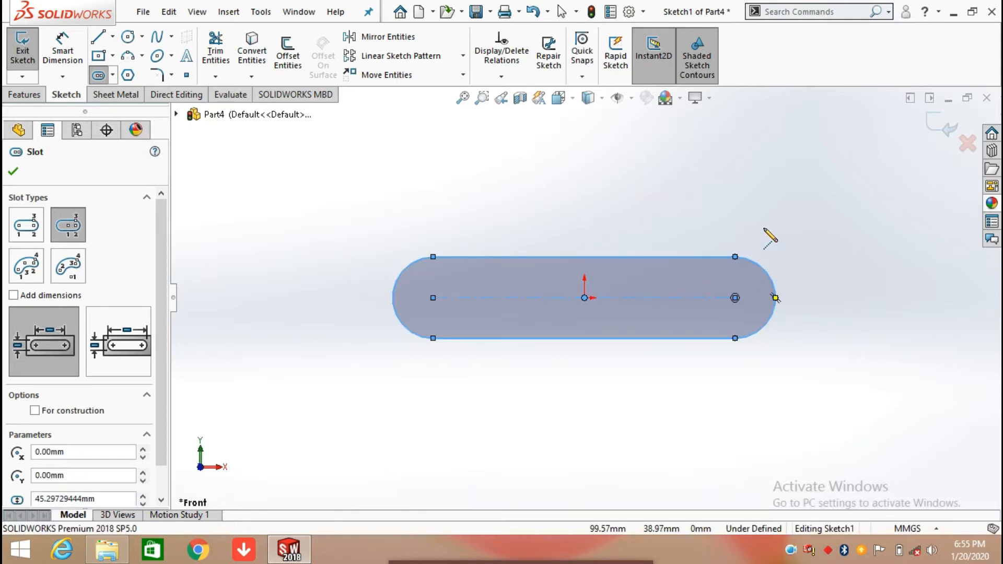
pyautogui.click(12, 170)
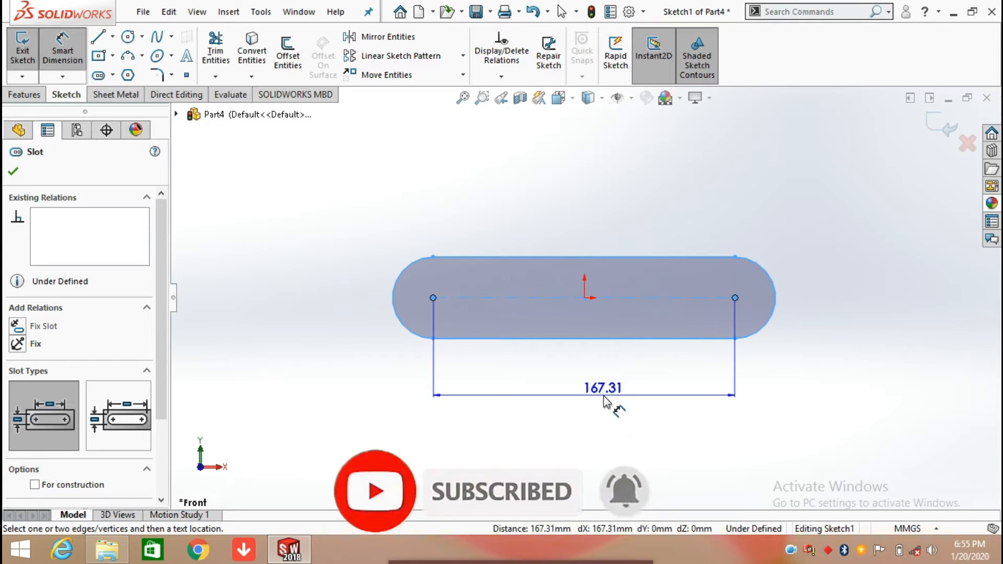
# Set the slot's centre-to-centre length to 450 mm
pyautogui.click(600, 388)
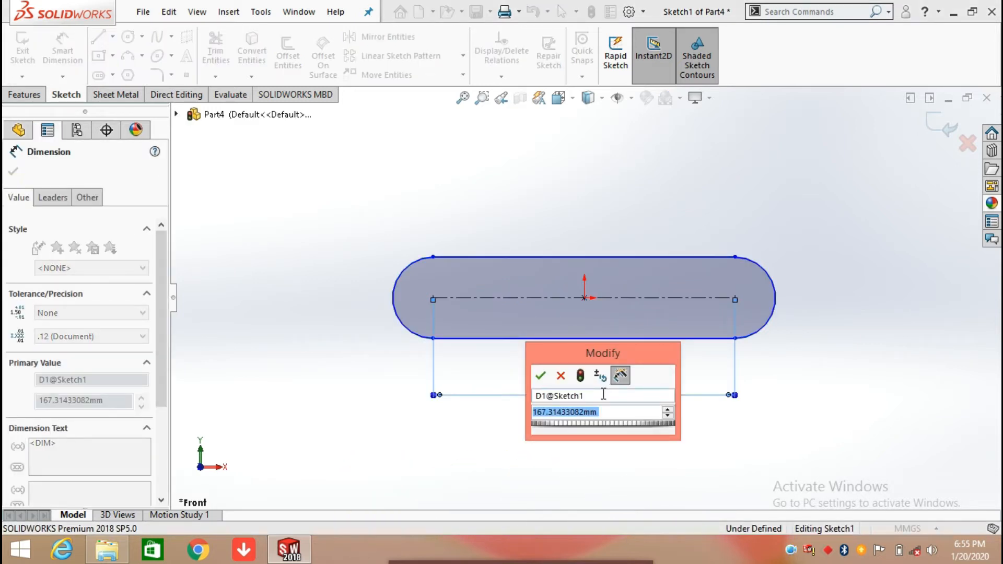
pyautogui.write('450')
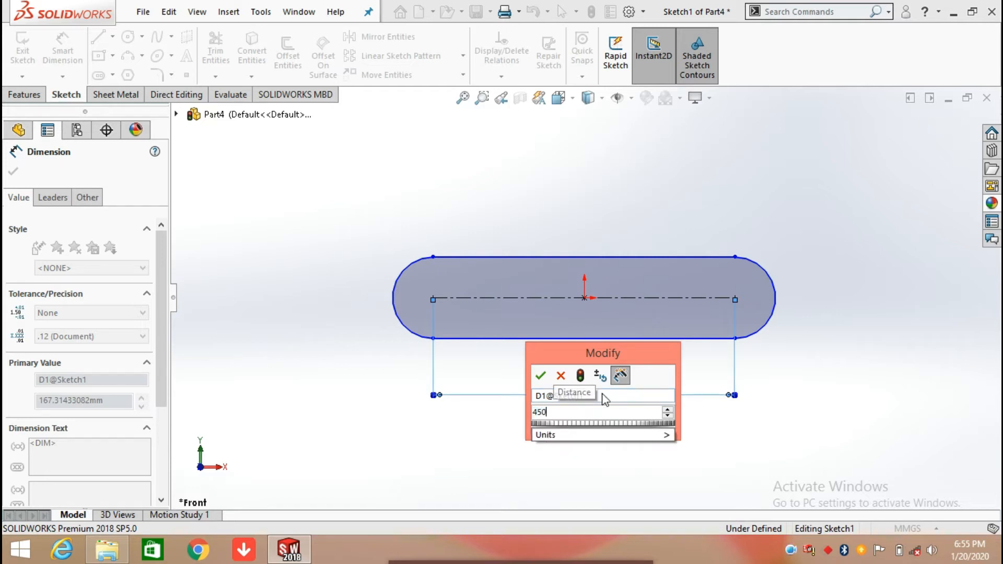
pyautogui.click(540, 375)
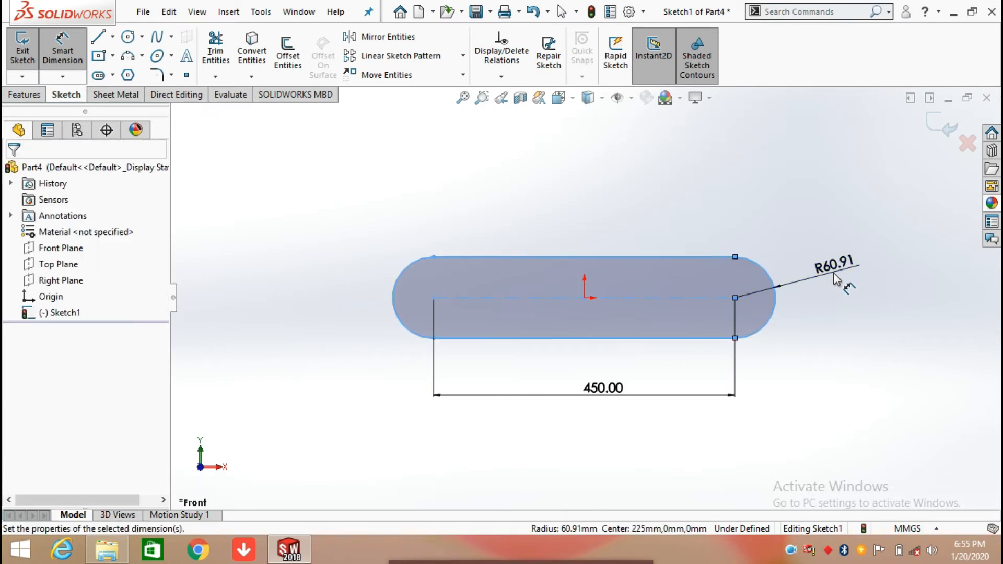
# Dimension the right rounded end to a 129.5 mm radius
pyautogui.click(818, 266)
pyautogui.write('129')
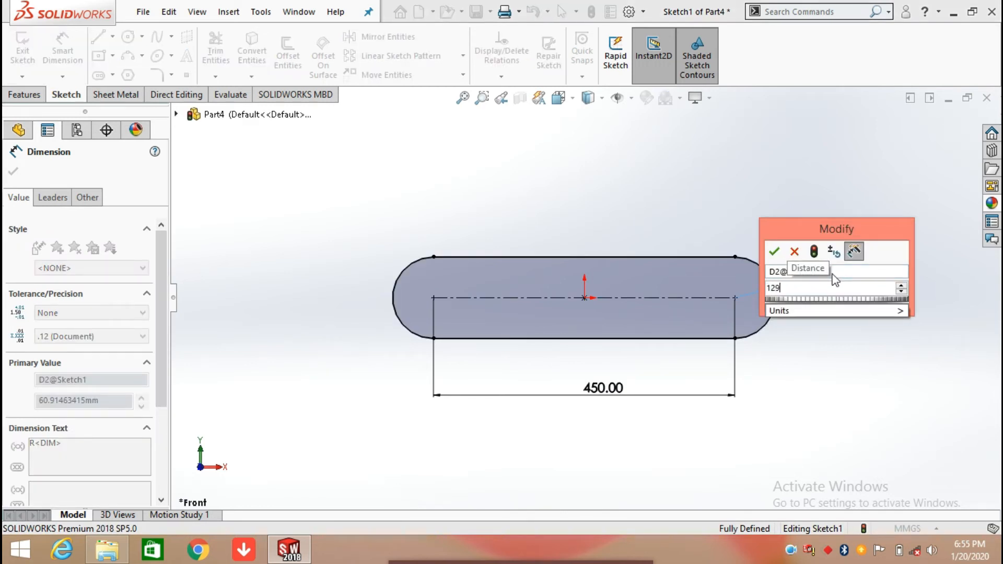
pyautogui.write('.5')
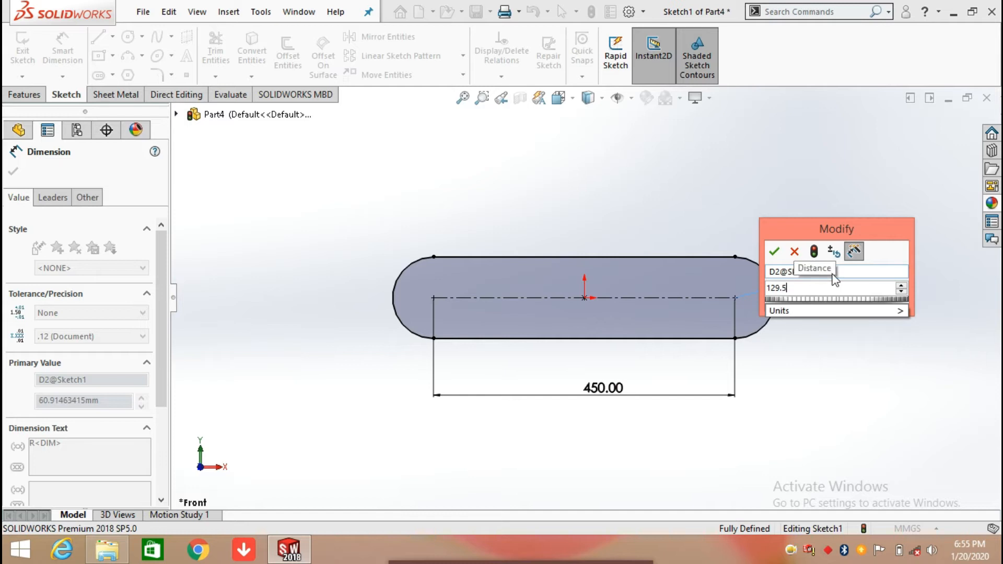
pyautogui.click(773, 251)
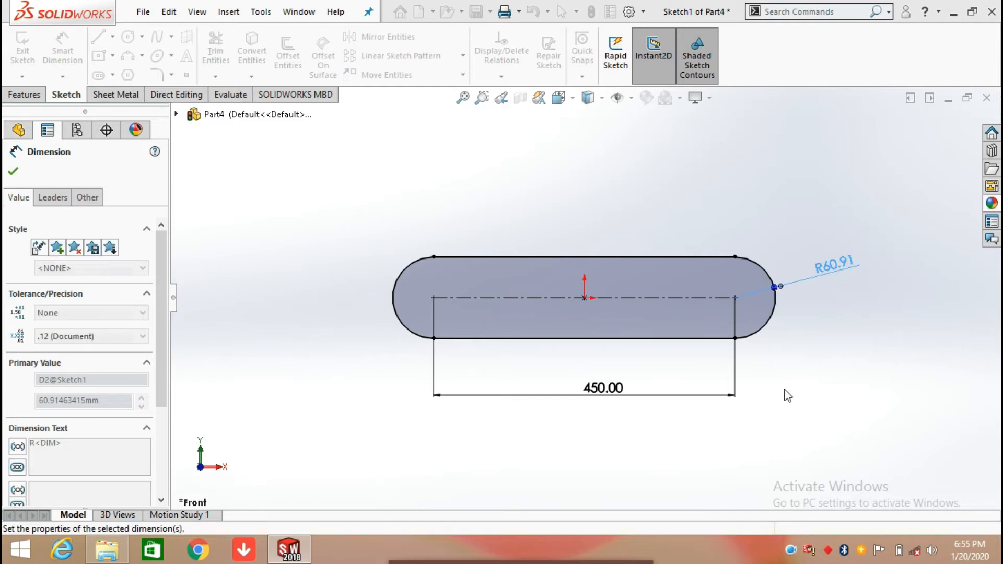
pyautogui.click(12, 171)
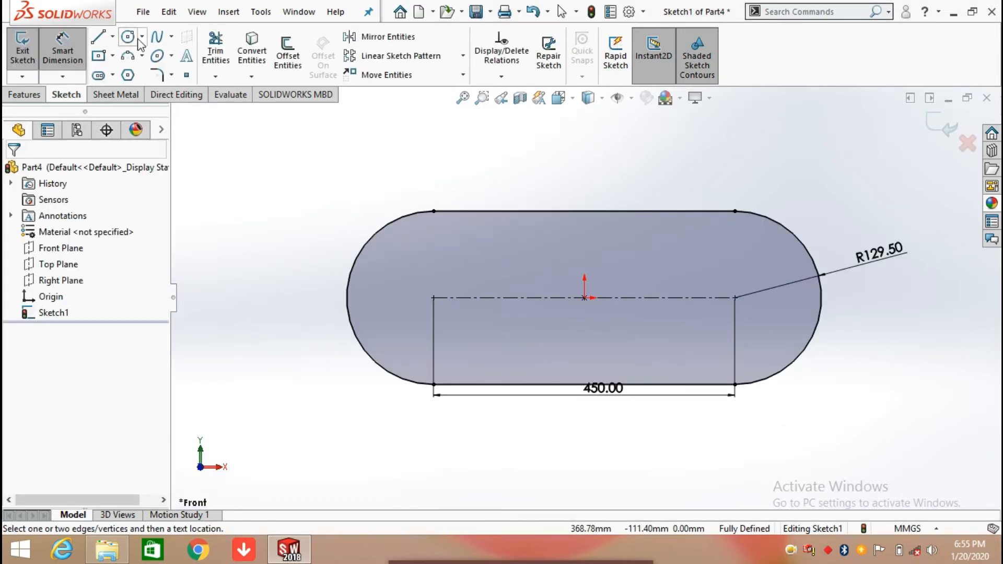
# Draw circles at both slot arc centres and dimension the left one 115 mm
pyautogui.click(128, 37)
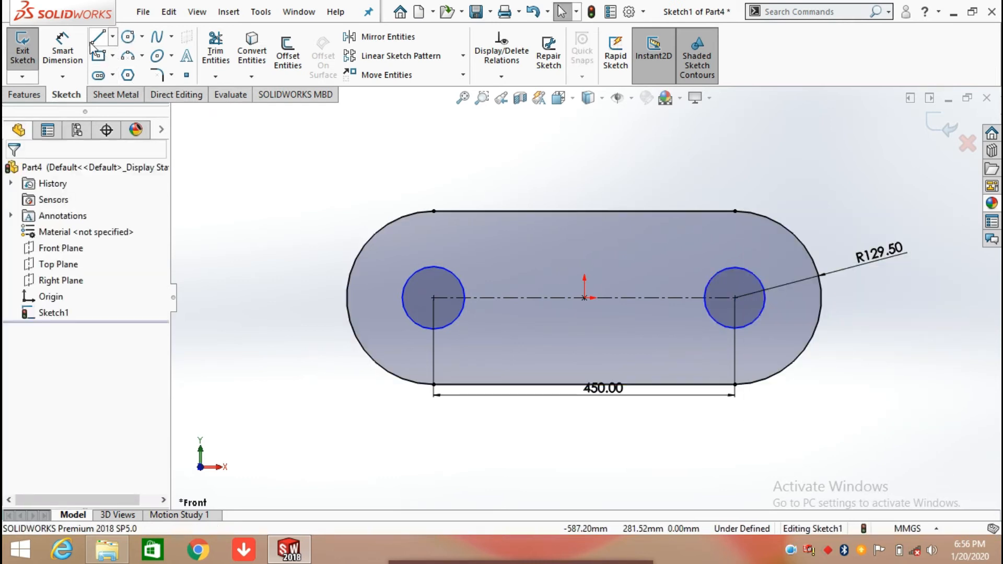
pyautogui.click(433, 299)
pyautogui.write('115')
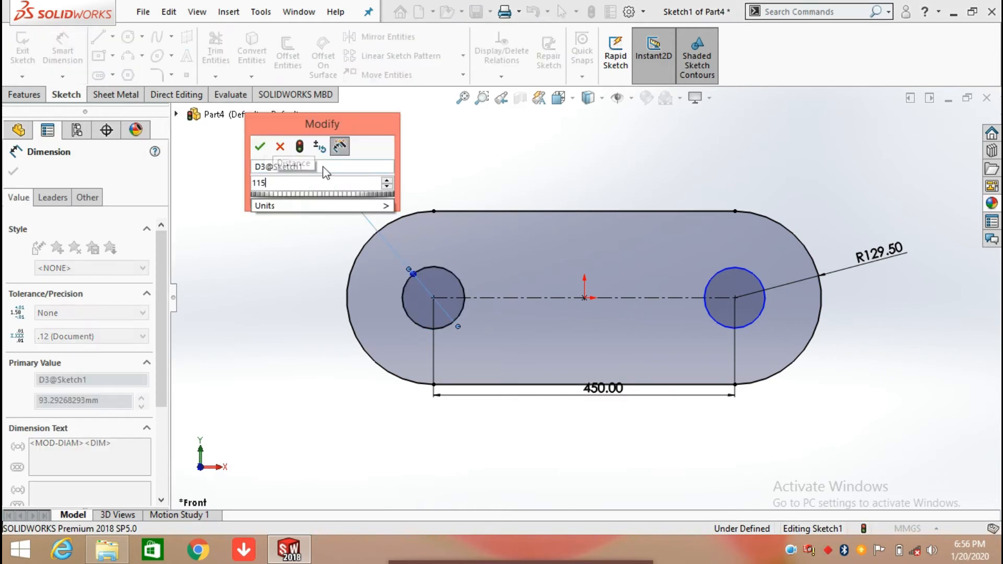
pyautogui.click(260, 146)
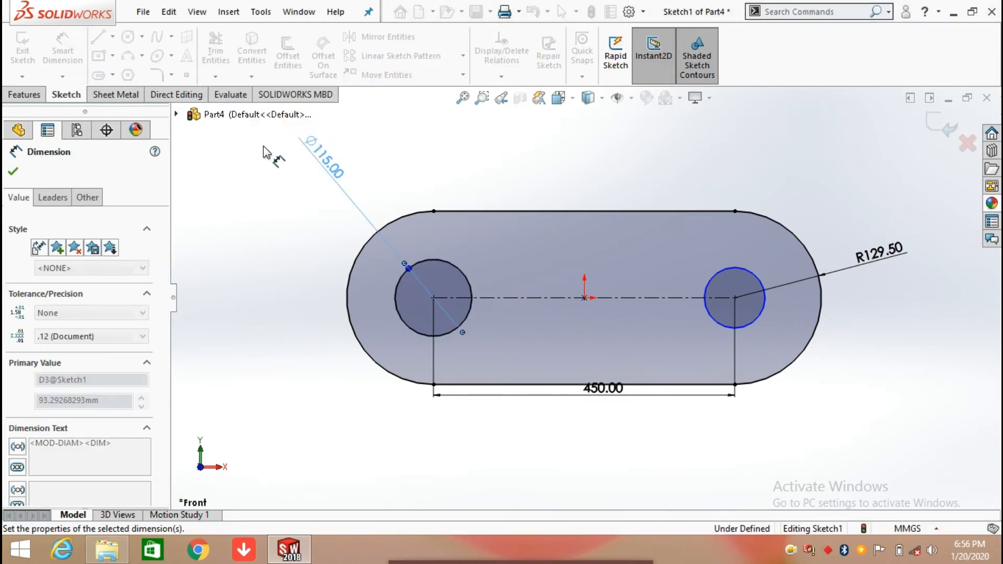
pyautogui.click(13, 171)
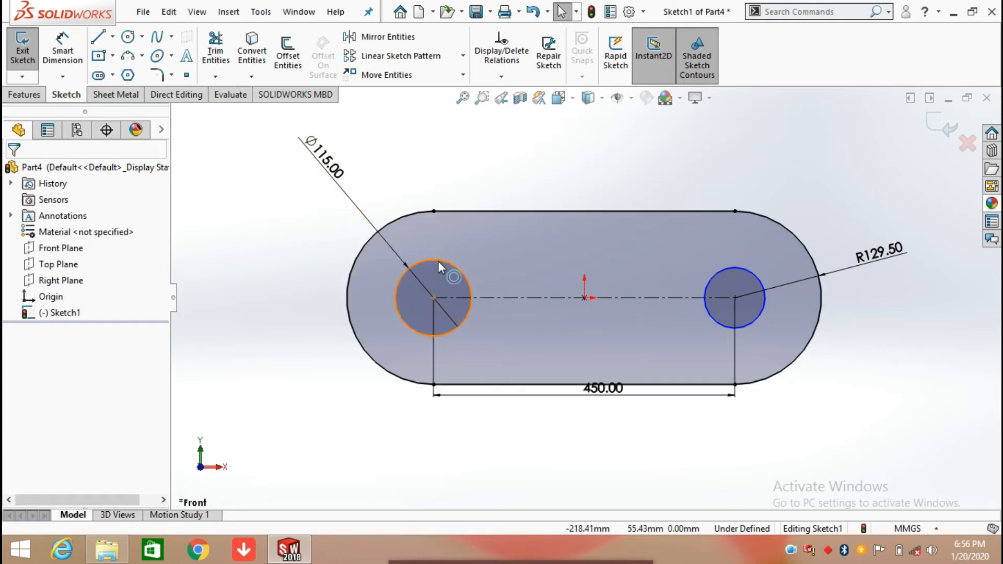
# Apply an Equal relation between the two 115 mm hole circles
pyautogui.click(734, 297)
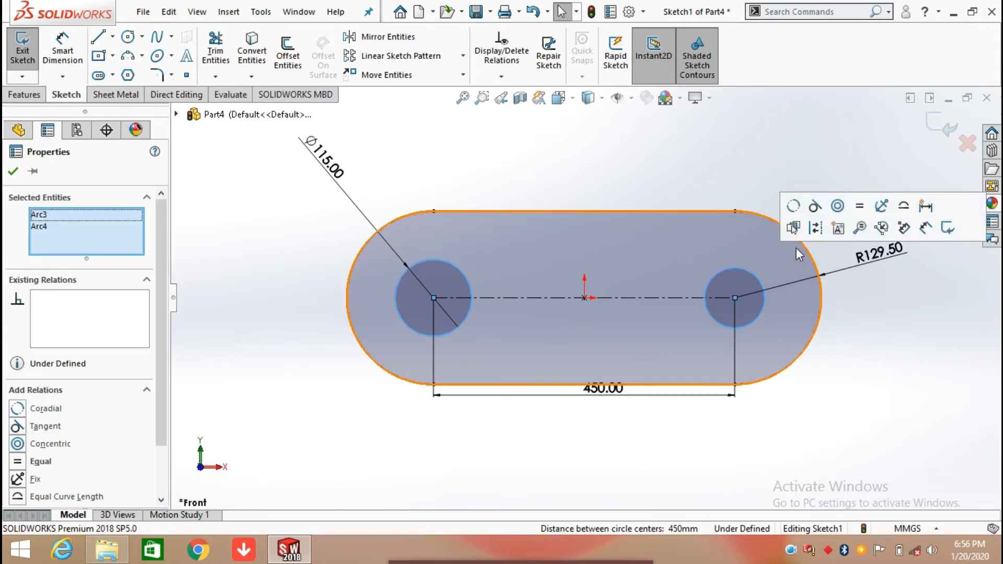
pyautogui.moveTo(859, 206)
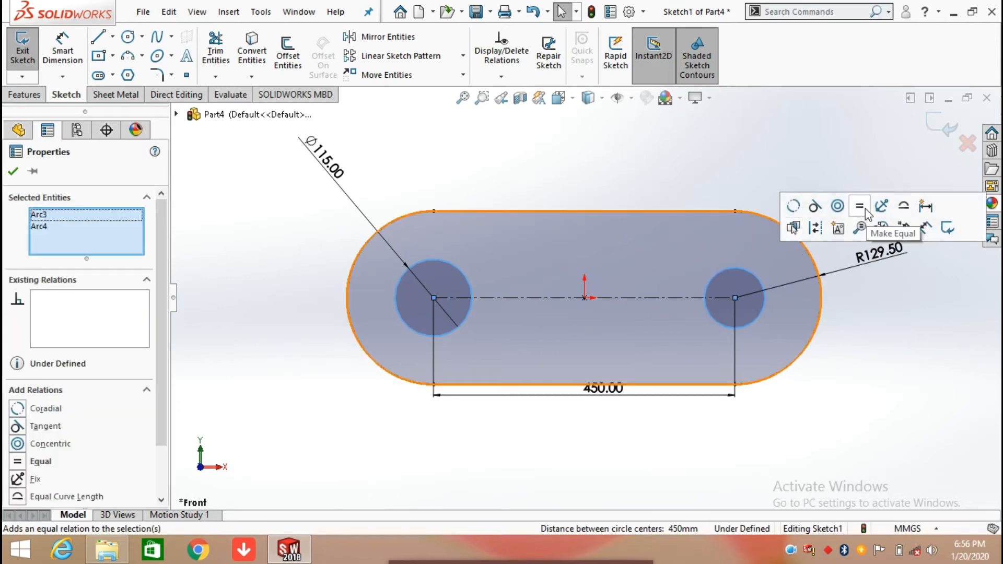
pyautogui.click(858, 206)
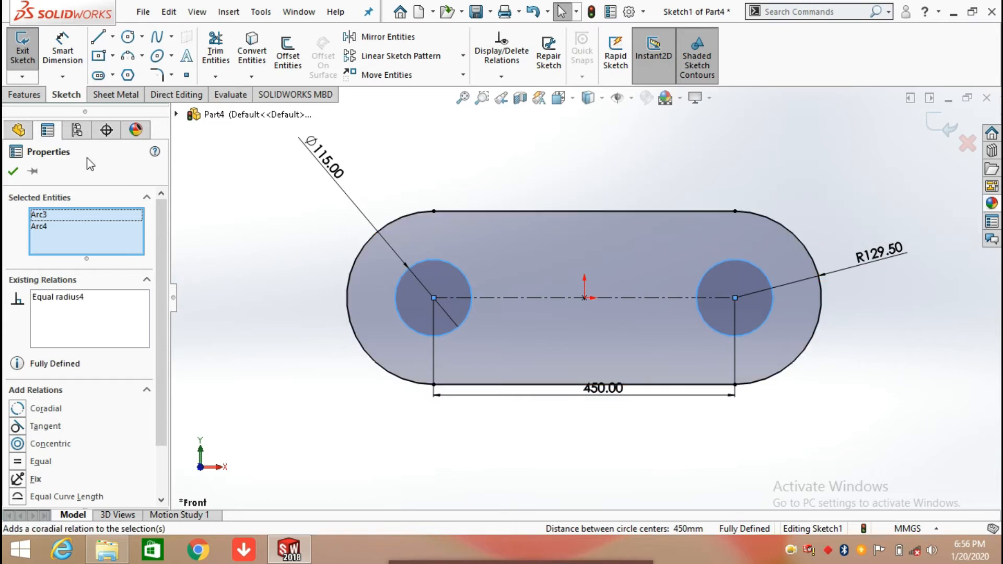
pyautogui.click(12, 171)
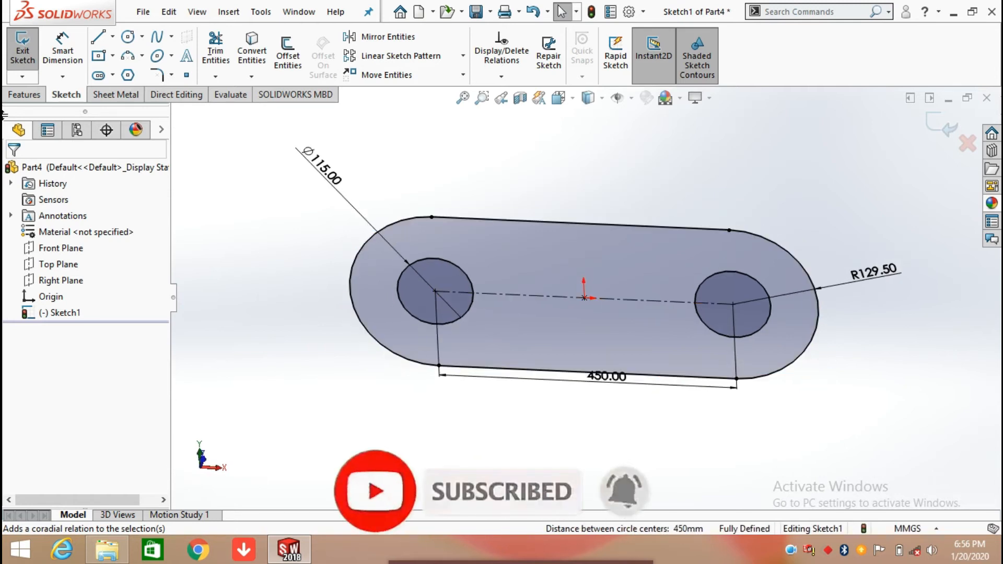
# Extrude the slot sketch Blind to 80 mm depth
pyautogui.click(24, 94)
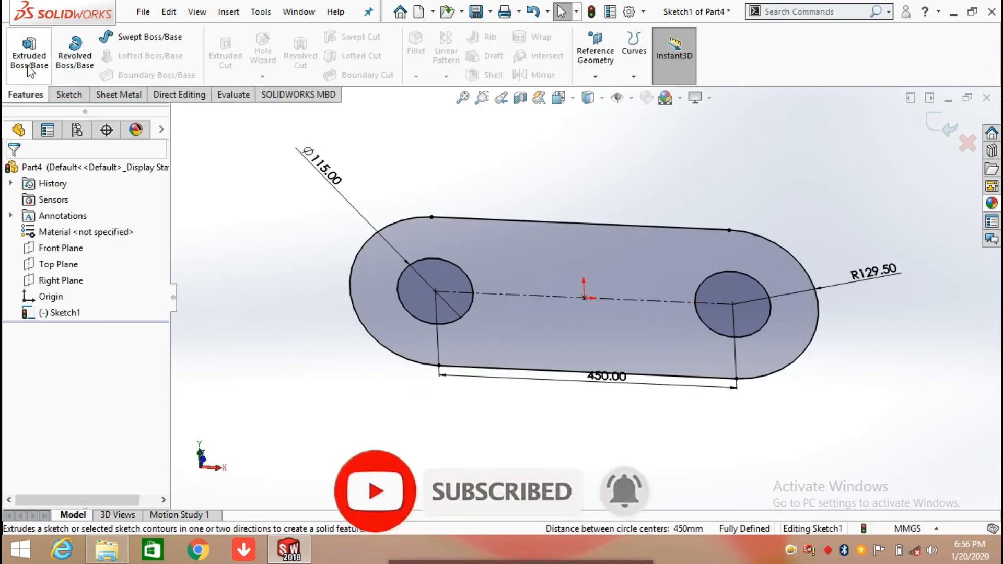
pyautogui.click(29, 52)
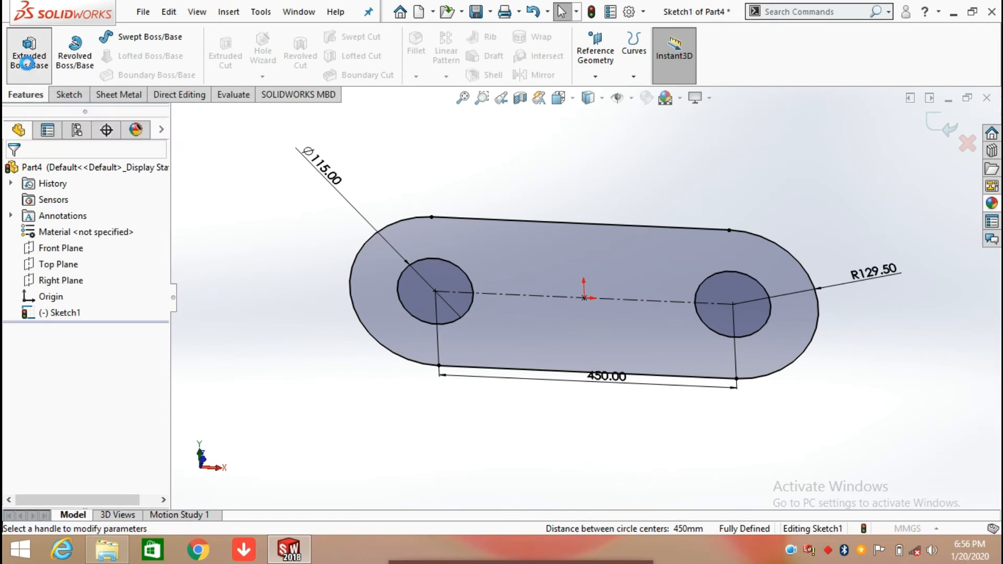
pyautogui.click(28, 55)
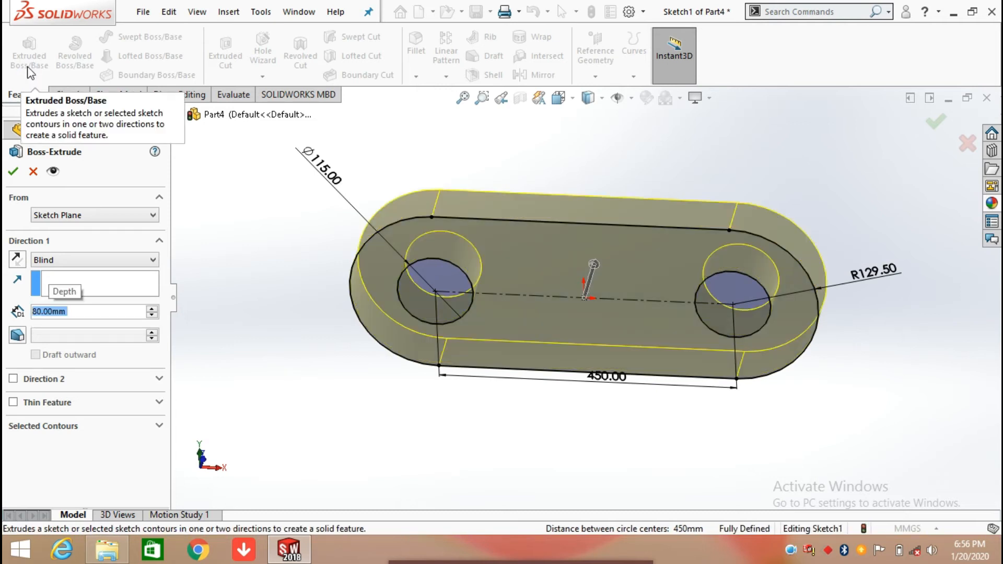
pyautogui.moveTo(5, 51)
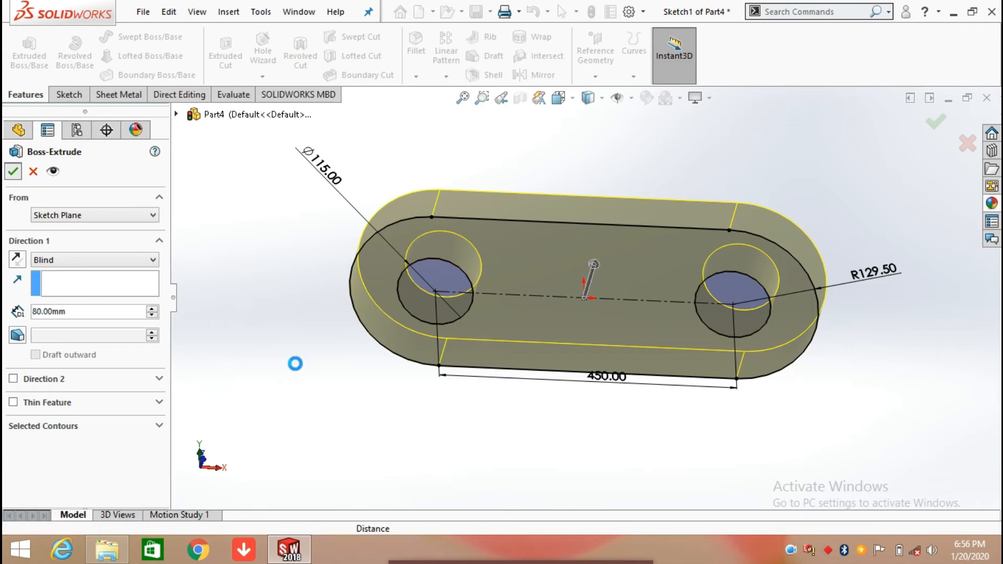
pyautogui.click(12, 171)
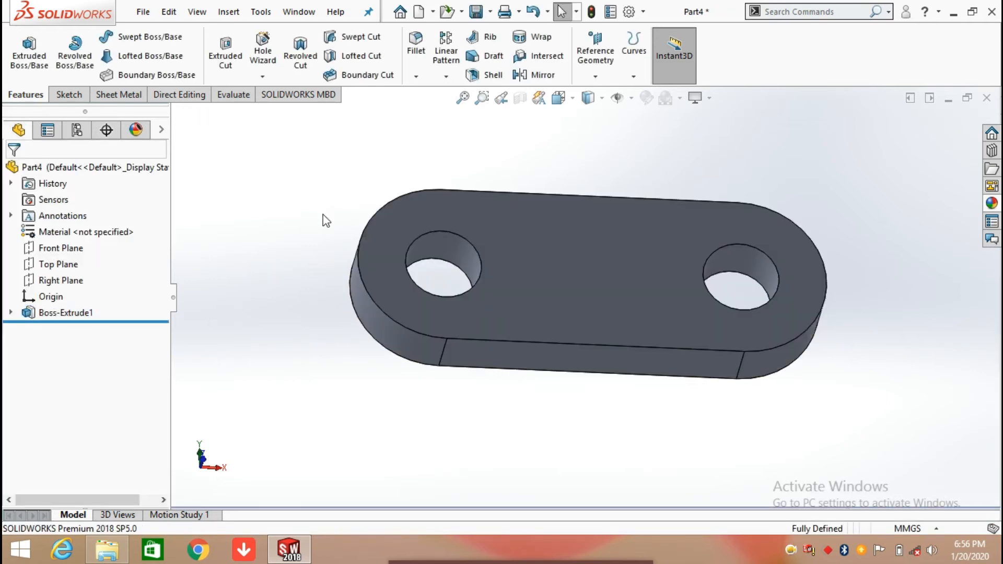
# Fillet the plate's outer perimeter edges with a 5 mm radius
pyautogui.click(417, 77)
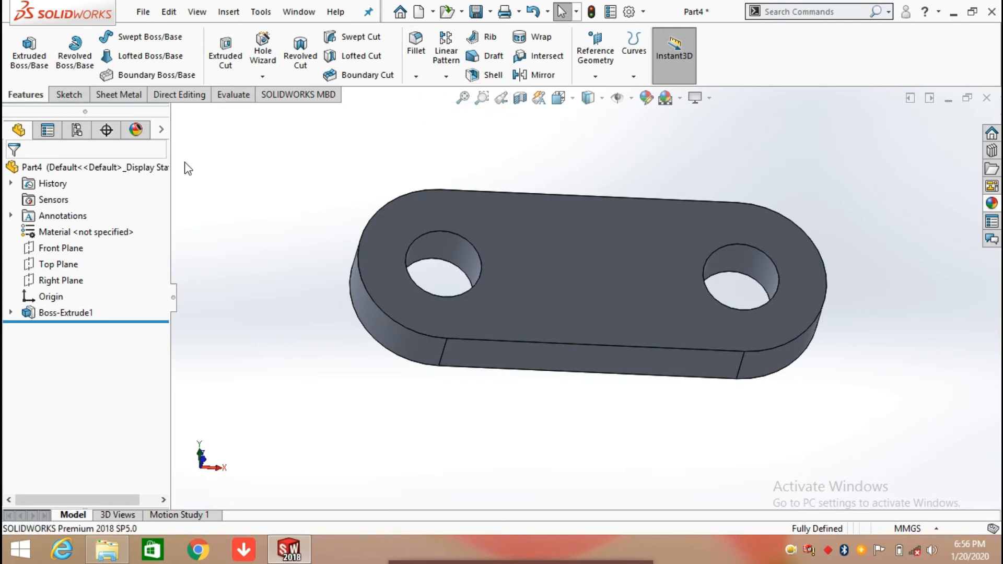
pyautogui.click(415, 45)
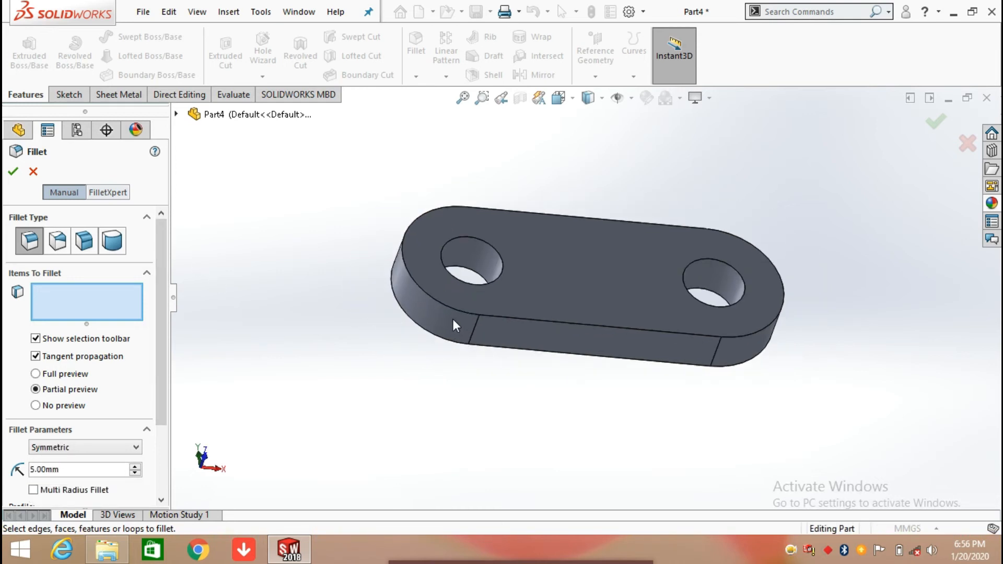
pyautogui.click(502, 319)
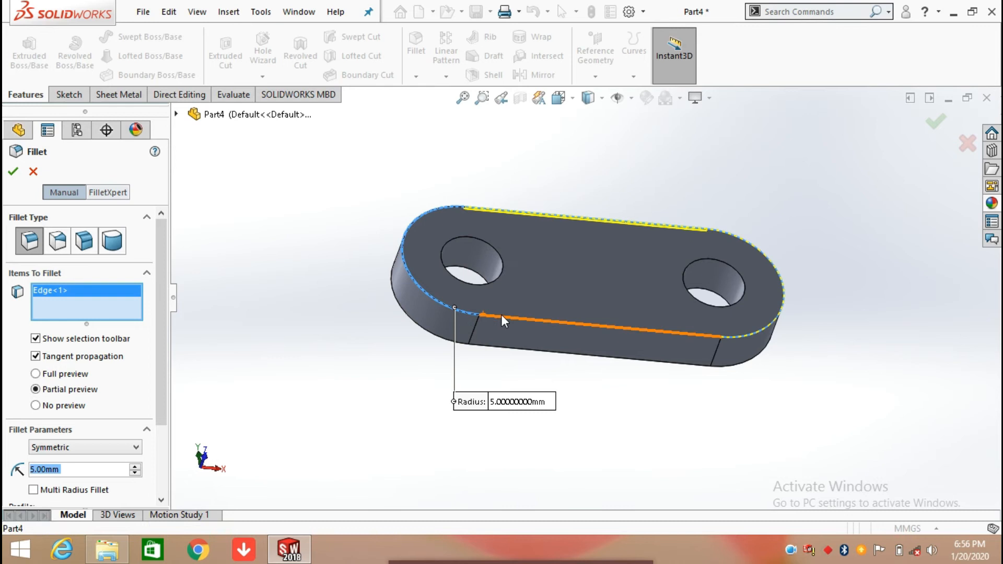
pyautogui.click(643, 231)
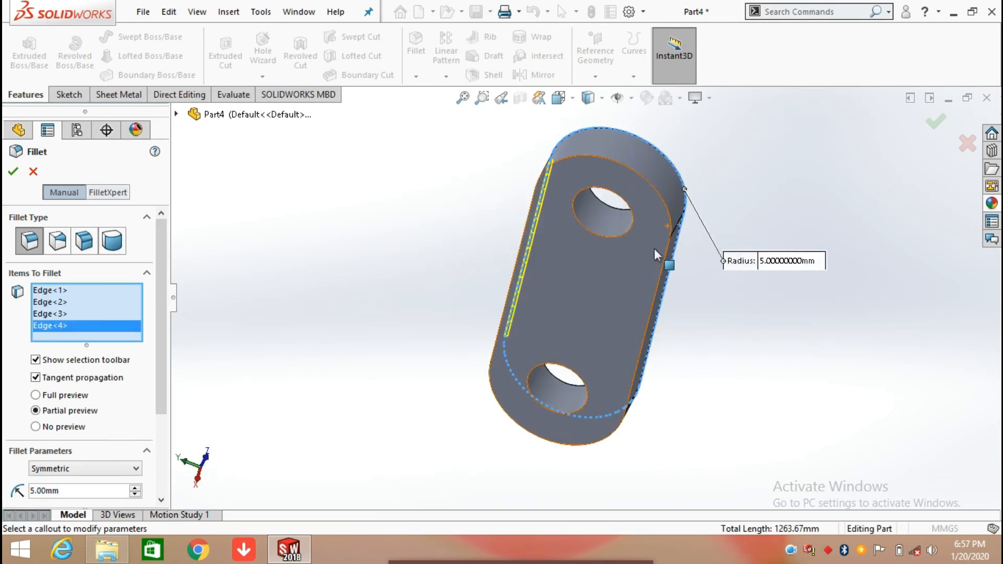
pyautogui.click(615, 148)
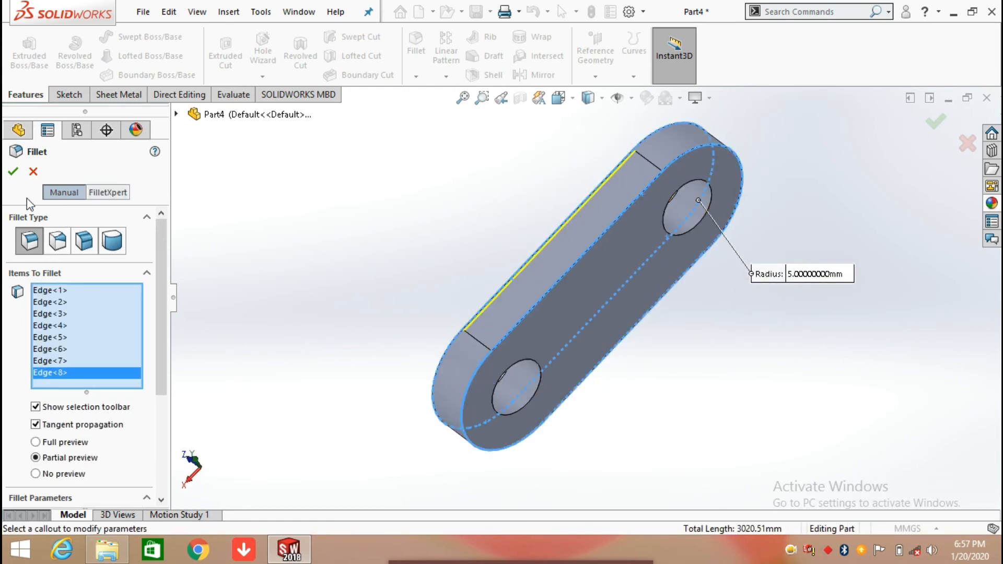
pyautogui.click(13, 172)
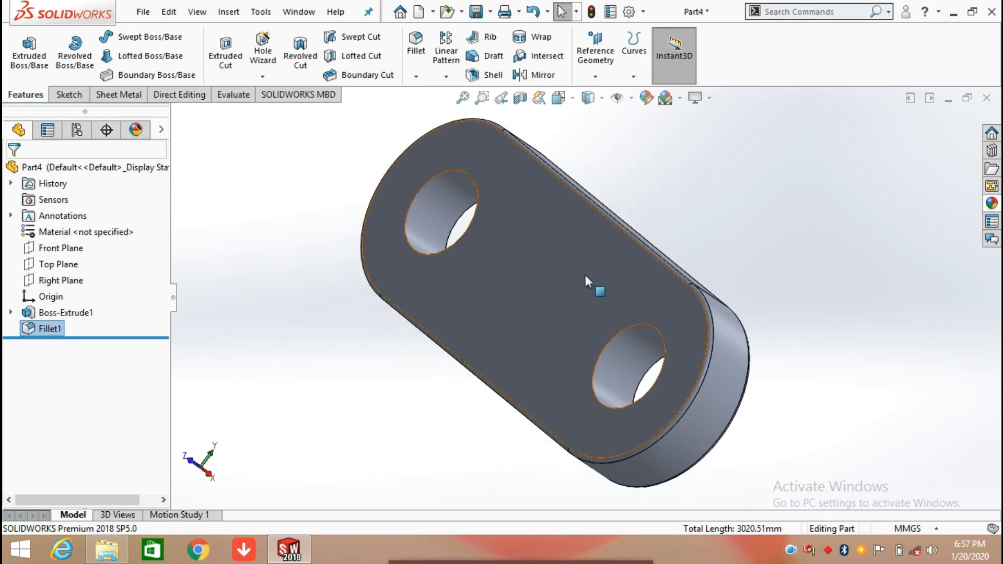
# Apply a black appearance to the whole part from the face's right-click menu
pyautogui.rightClick(589, 282)
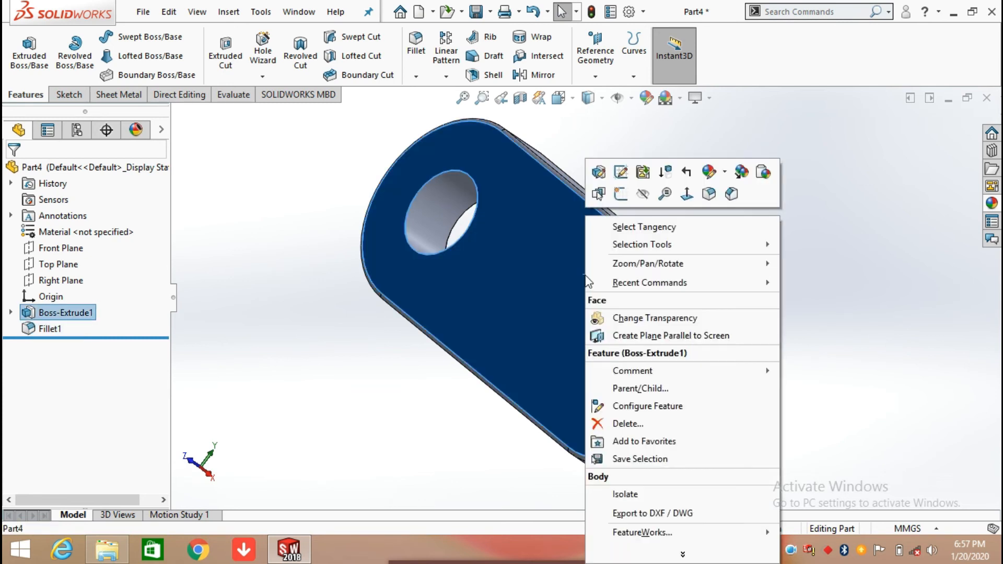
pyautogui.moveTo(740, 171)
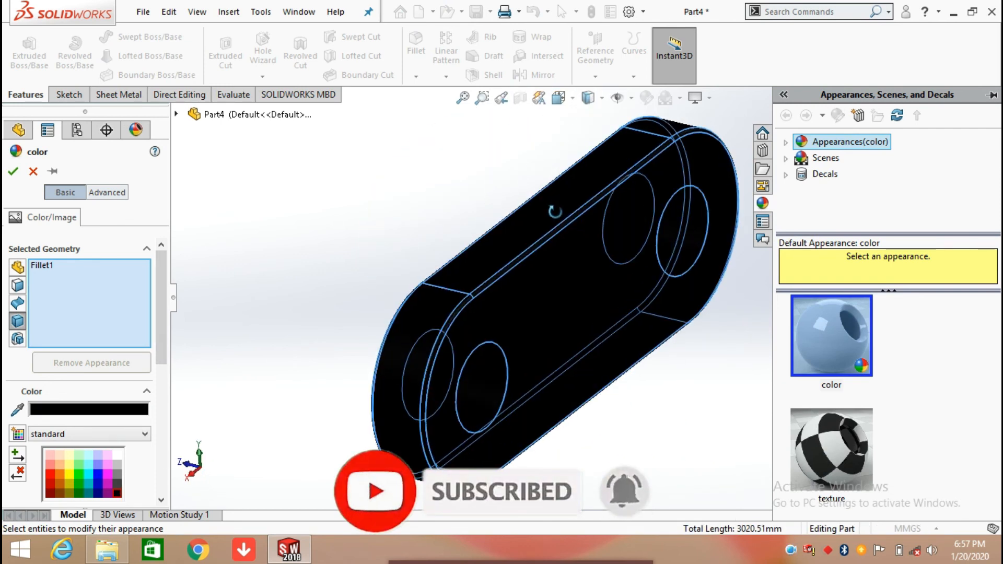
pyautogui.click(13, 171)
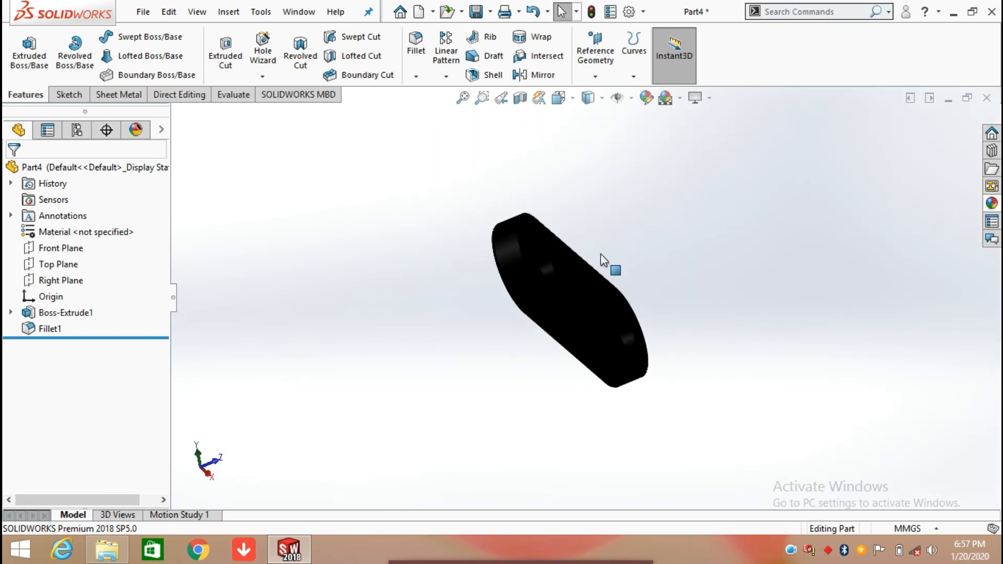
pyautogui.moveTo(593, 209)
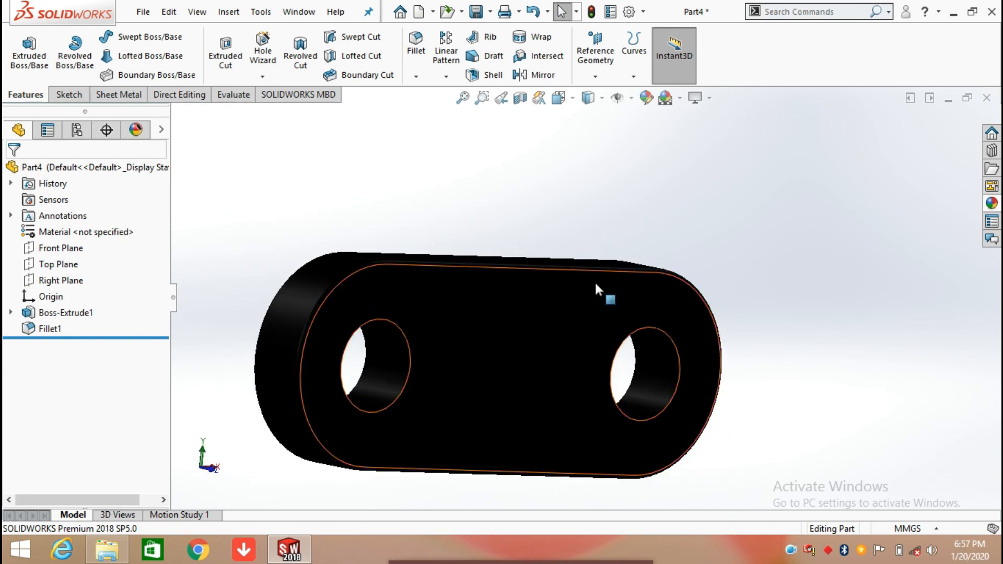
# Show the Apply Scene background list in the Heads-Up View toolbar
pyautogui.click(679, 98)
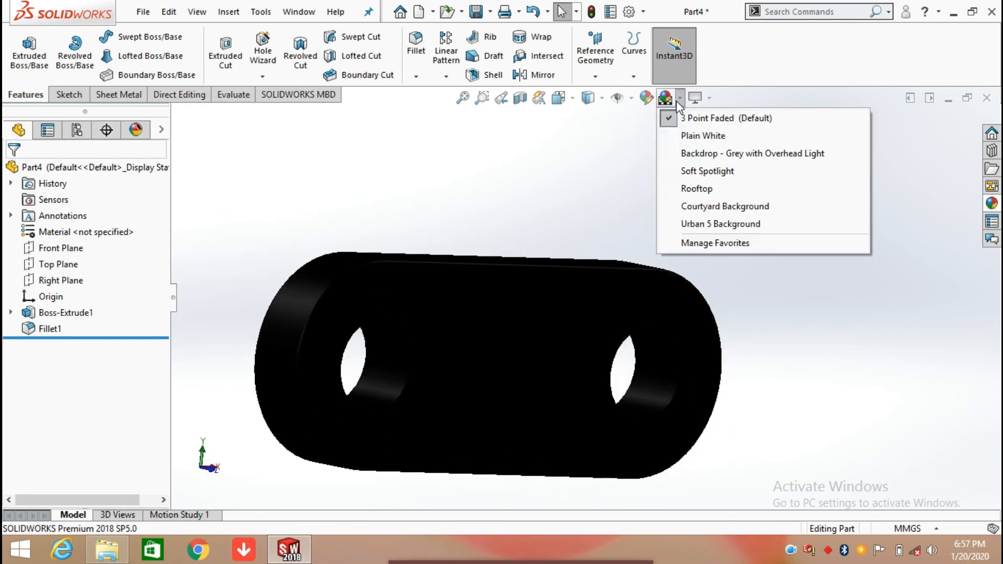